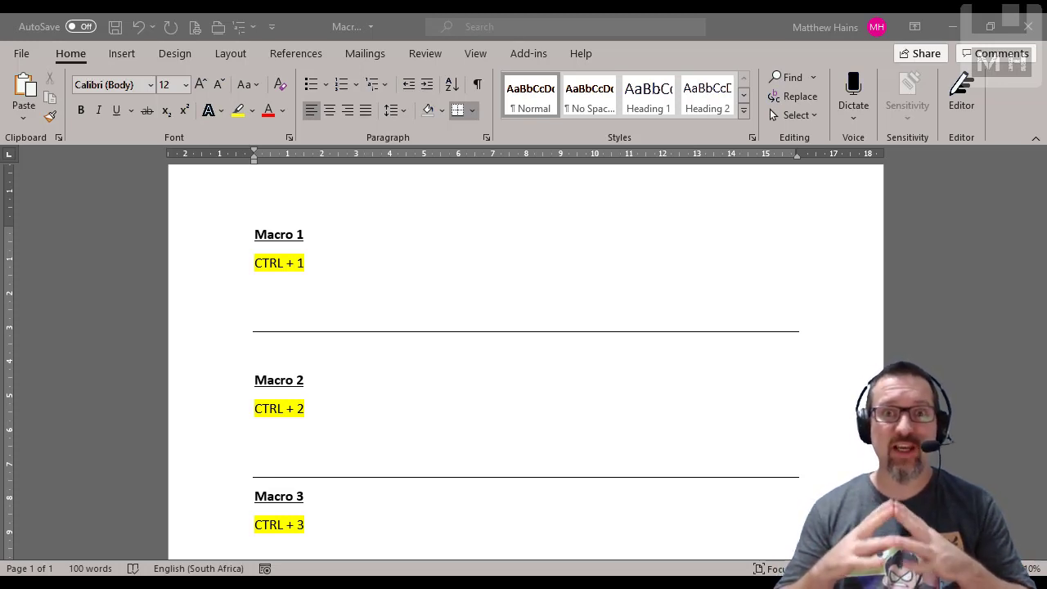
Trigger the Ctrl+1 shortcut in the macro example document before saving it as Macro-Example.docm
key("ctrl+1")
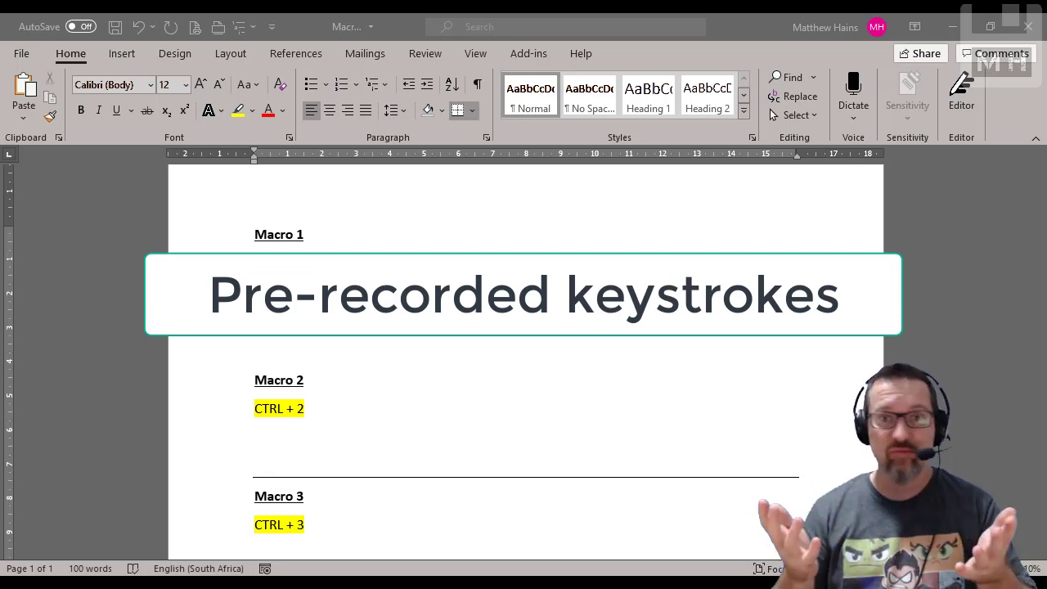
key("ctrl+1")
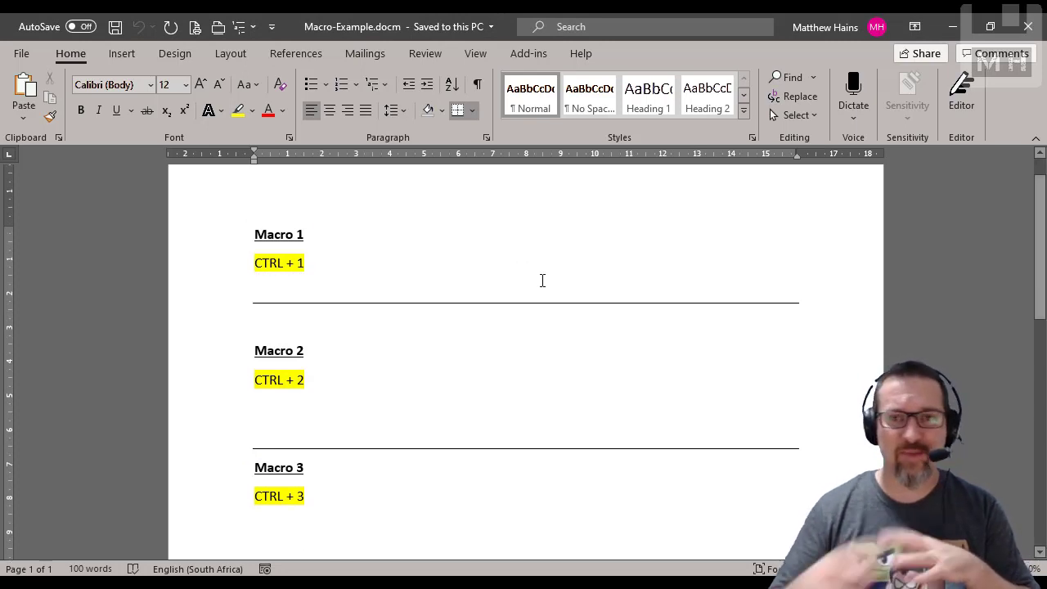
Place the cursor on the empty line under CTRL + 1 so the macro inserts 'This Document Created by M Hains.' five times
left_click(278, 291)
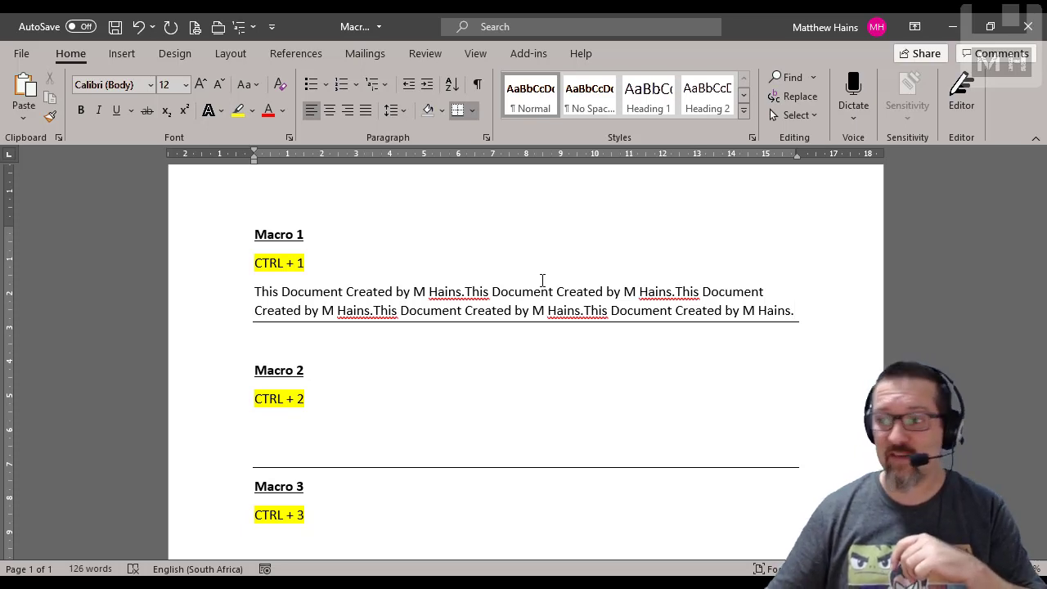
Scroll down to the Macro 2 section where the three-column table is inserted
scroll("down", 3)
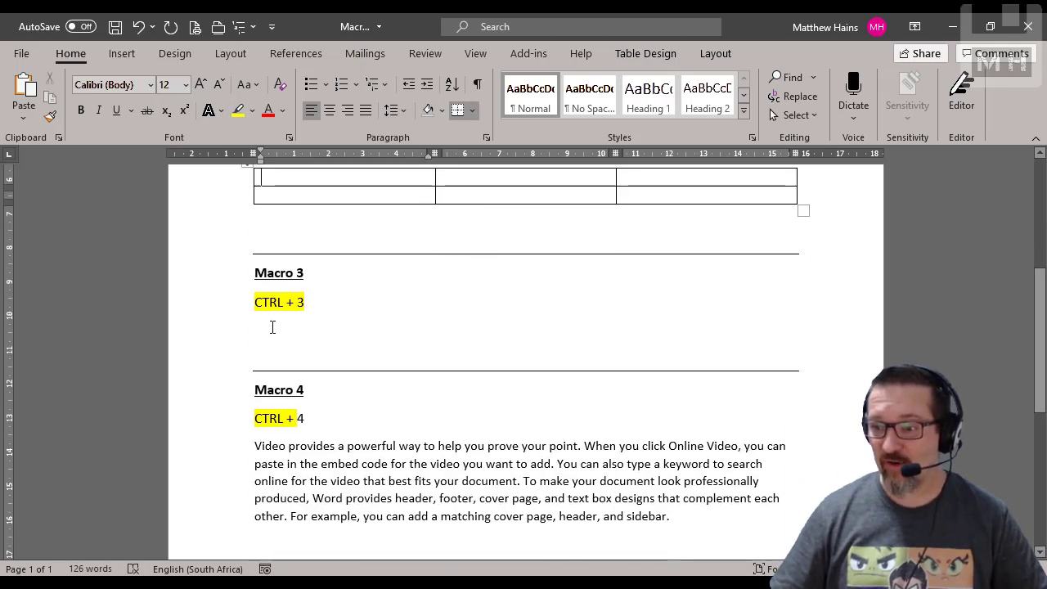
Place the cursor on the empty line under CTRL + 3 and review the two side-by-side signature images
left_click(271, 330)
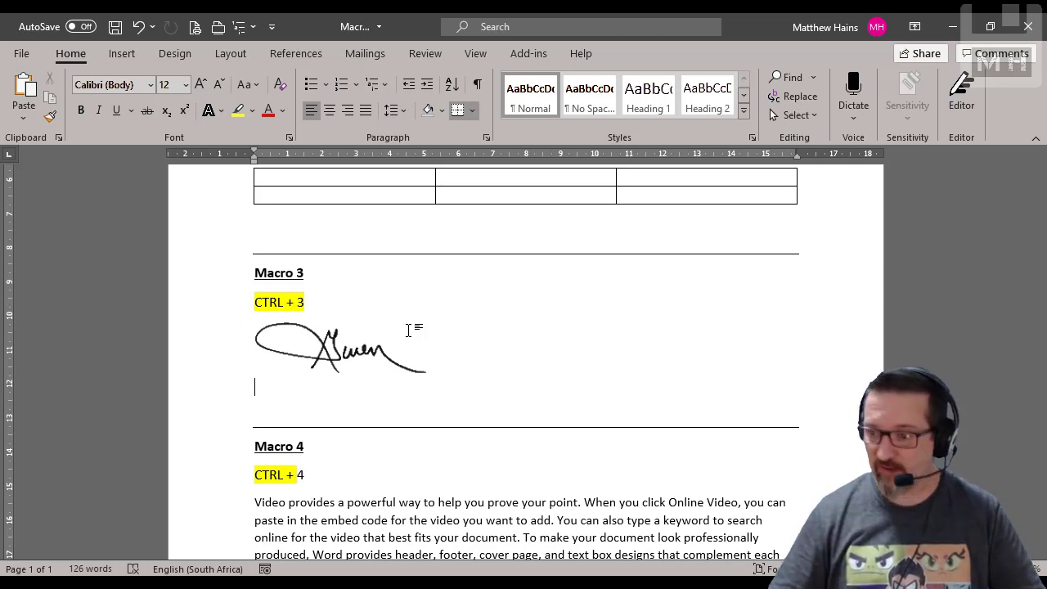
scroll("down", 3)
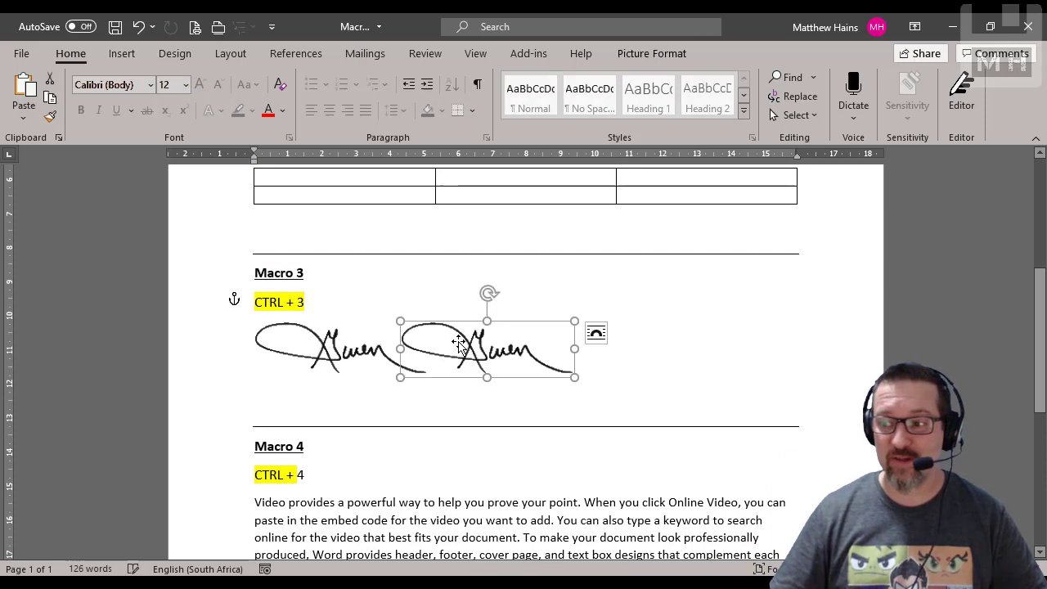
scroll("down", 3)
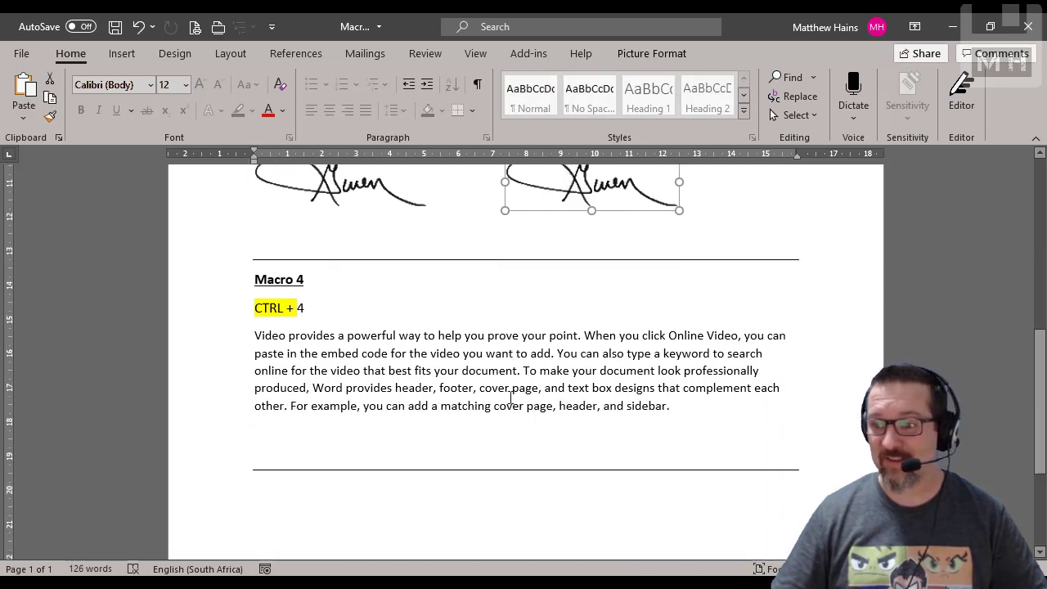